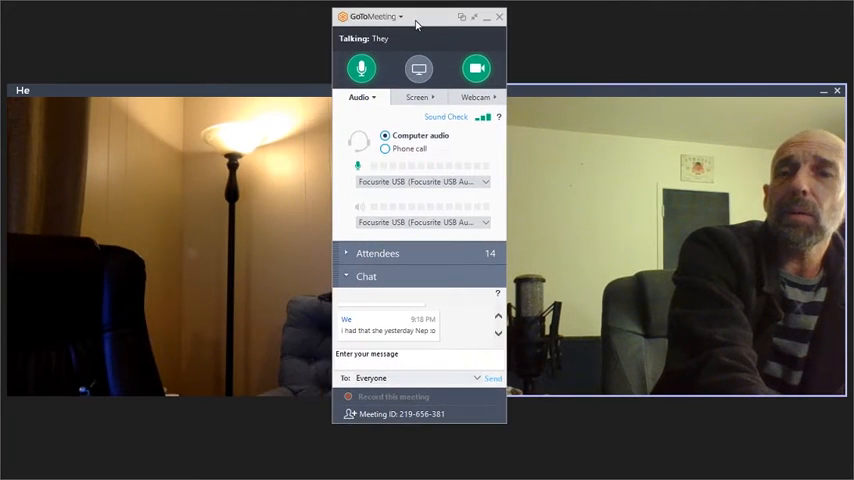
# Step: Drag the meeting control panel by its title bar down-right, further over the second webcam feed
pyautogui.moveTo(416, 17); pyautogui.dragTo(477, 38)
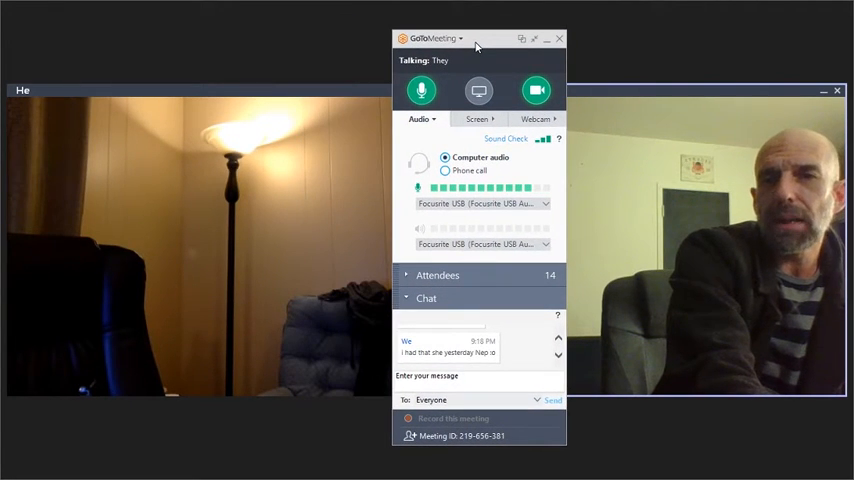